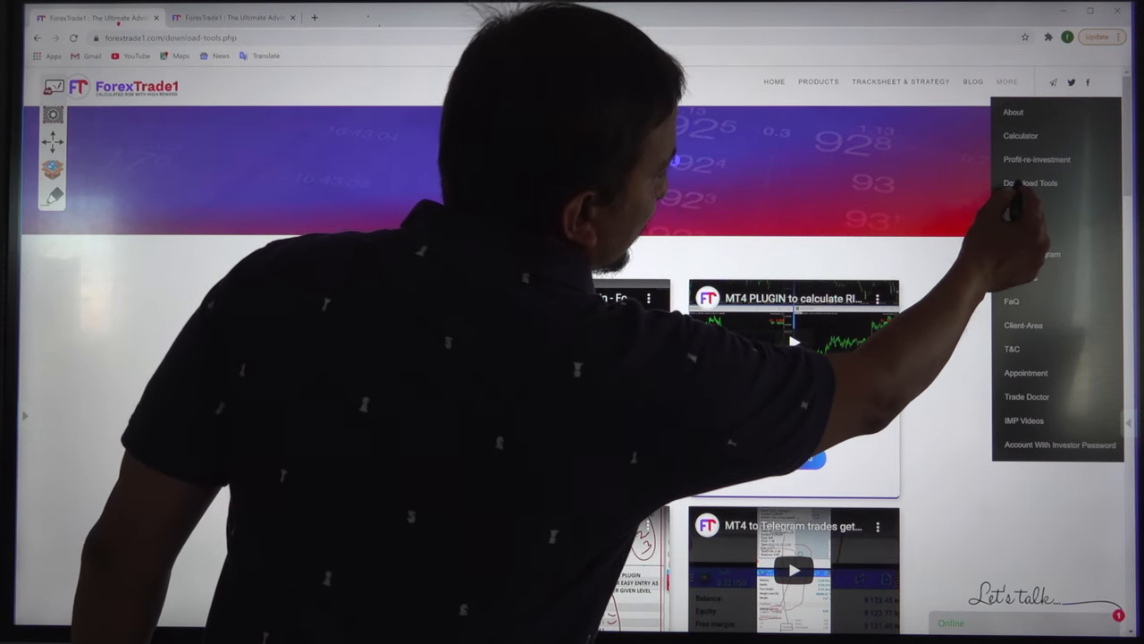
Step: Navigate from the header MORE menu to the Download-Tools page of MT4 plugin videos
left_click(1030, 183)
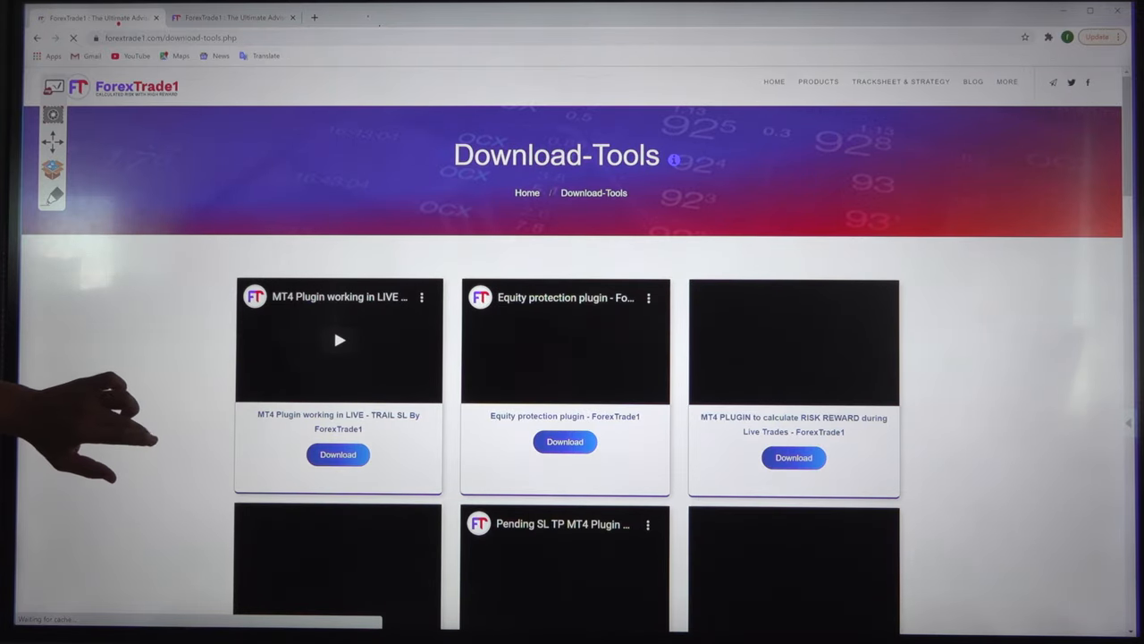
Step: Start the Equity protection plugin video in the grid and expand it to full screen
scroll("down", 3)
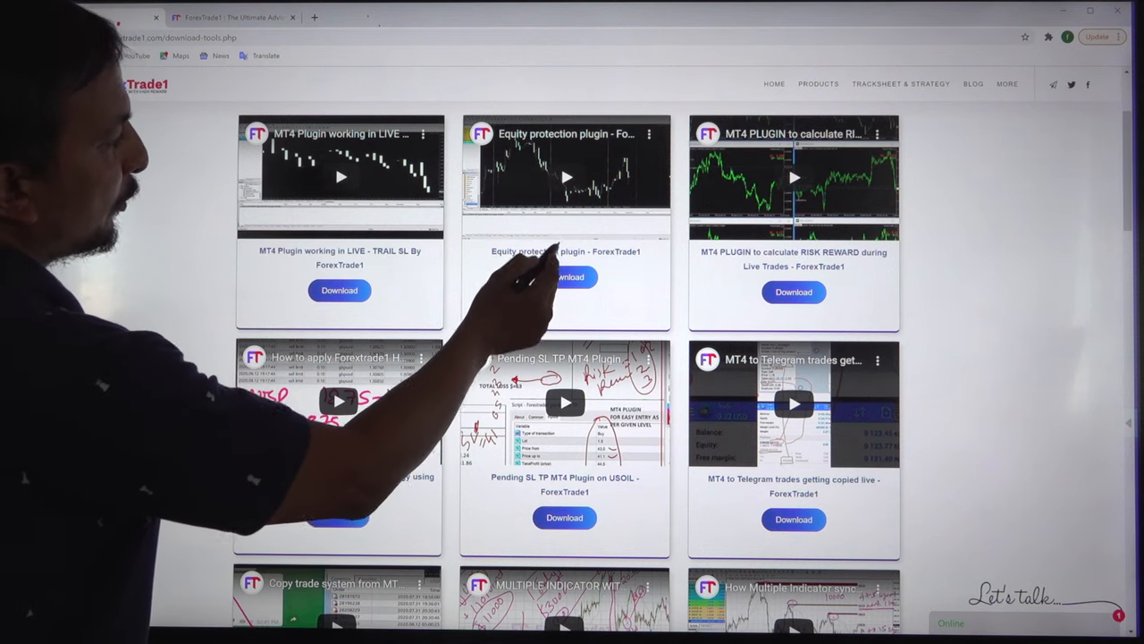
left_click(569, 276)
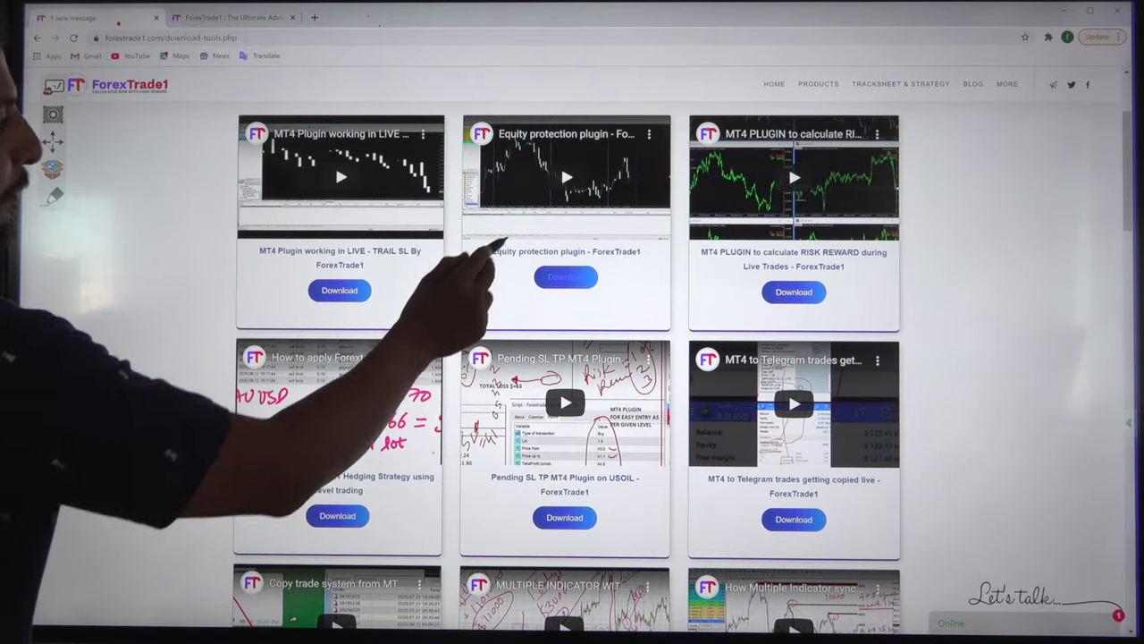
left_click(565, 177)
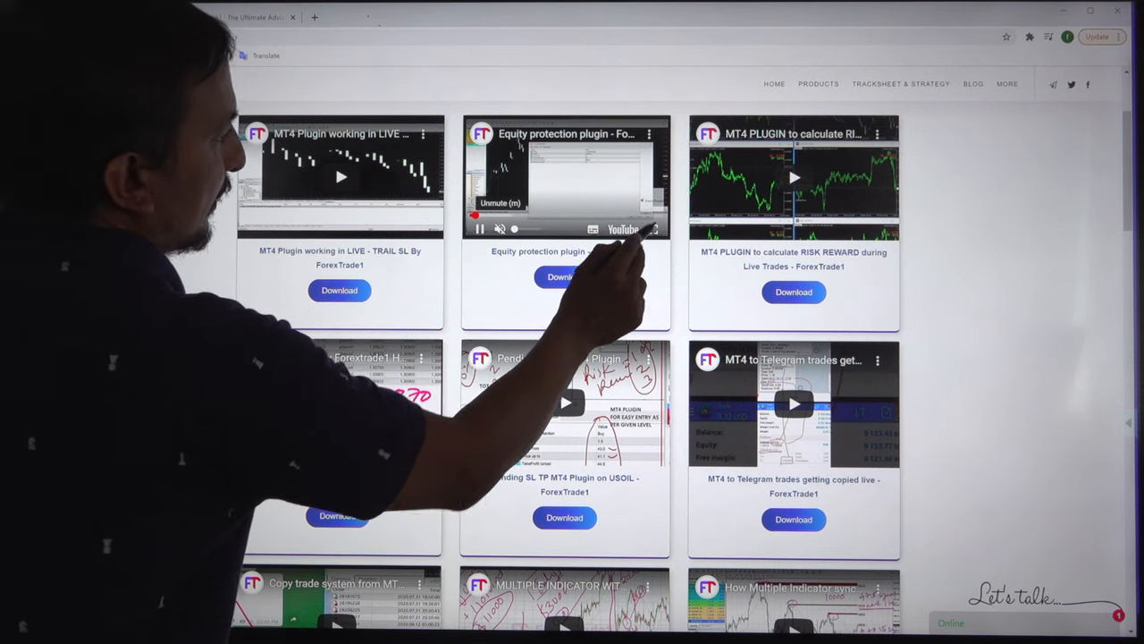
left_click(565, 177)
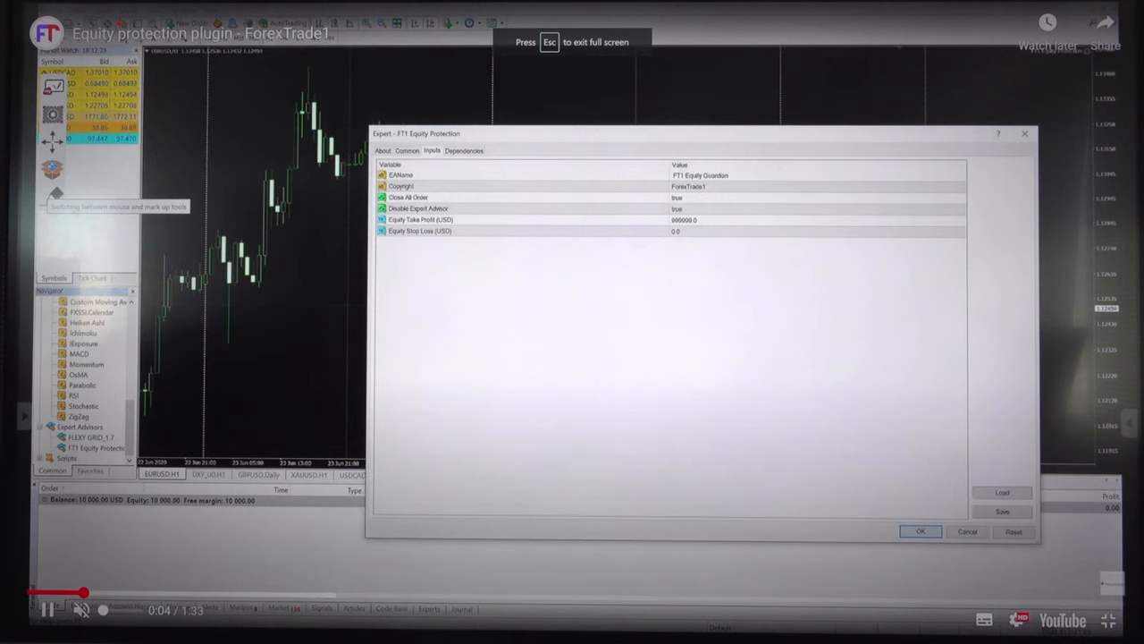
Step: Exit the full-screen Equity protection video and land back on the Download-Tools grid
left_click(420, 218)
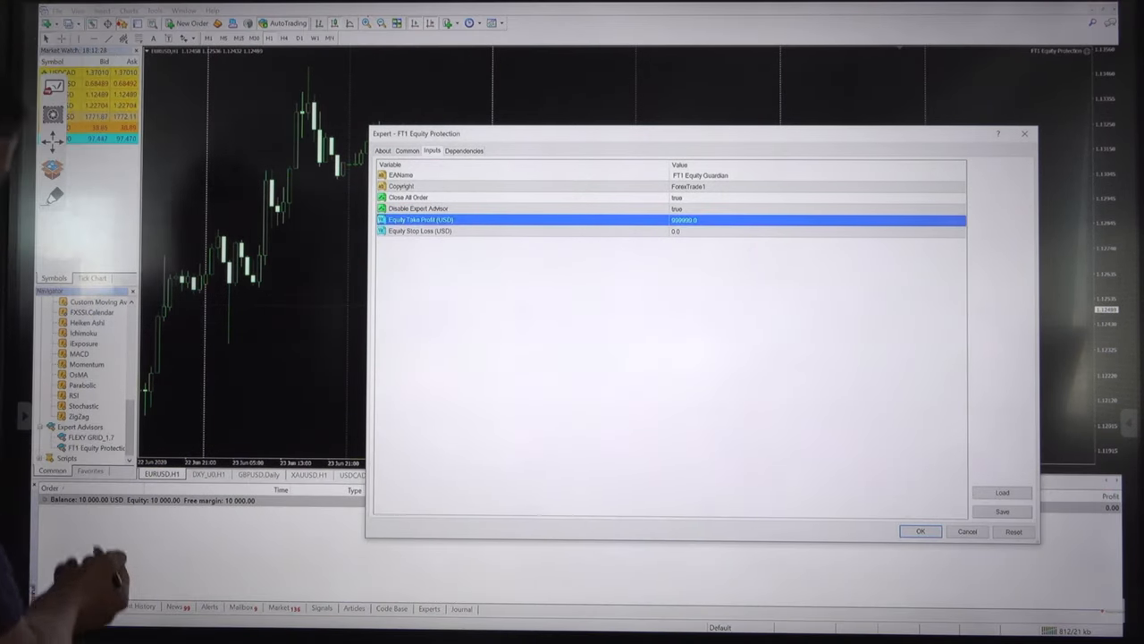
left_click(537, 175)
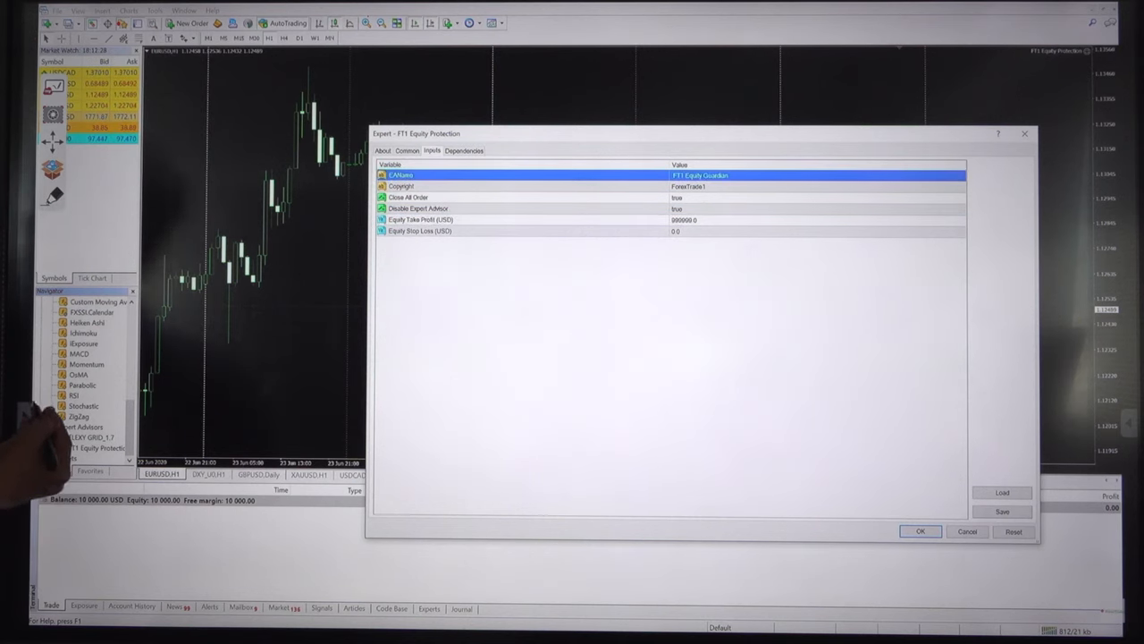
left_click(814, 219)
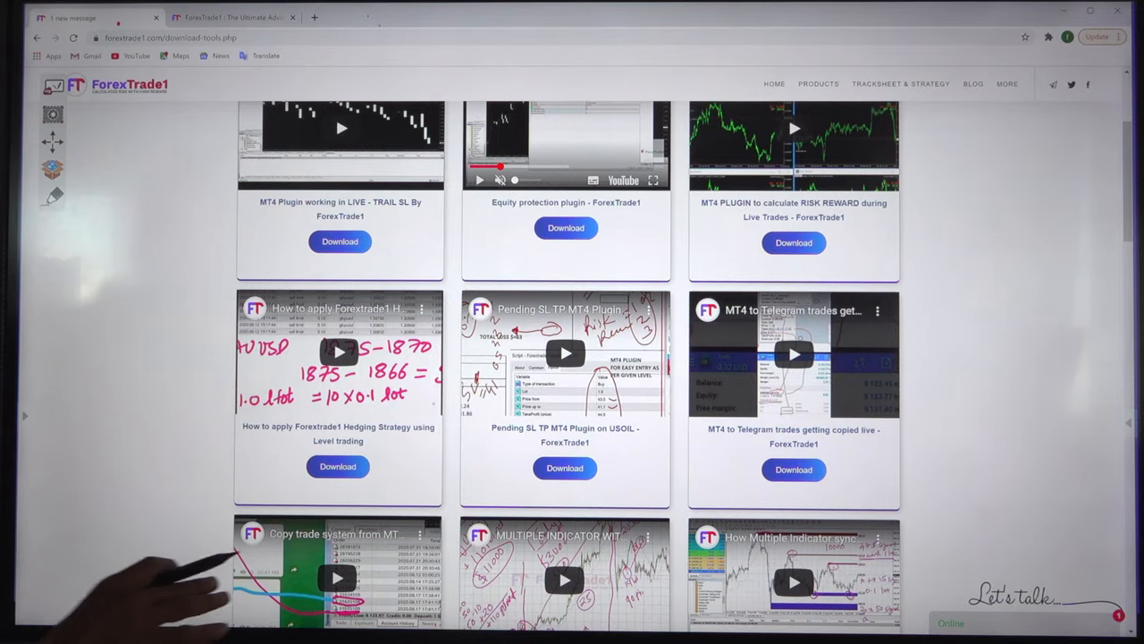
Step: Scroll down the video cards to the hedge-pair trading and auto stop-loss tutorials
scroll("down", 3)
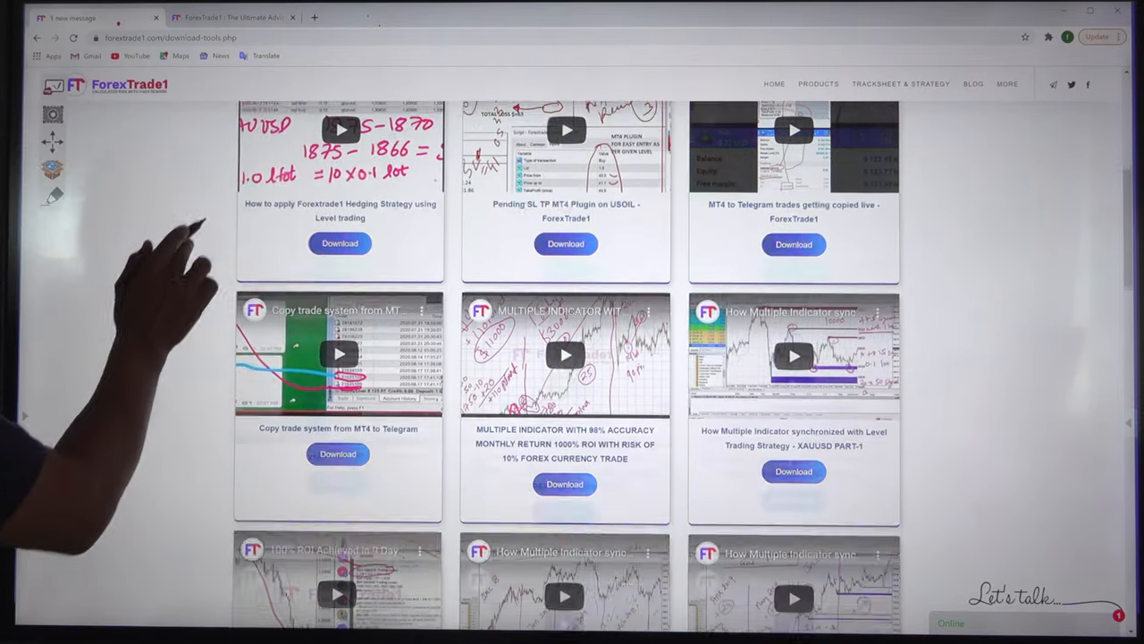
scroll("down", 3)
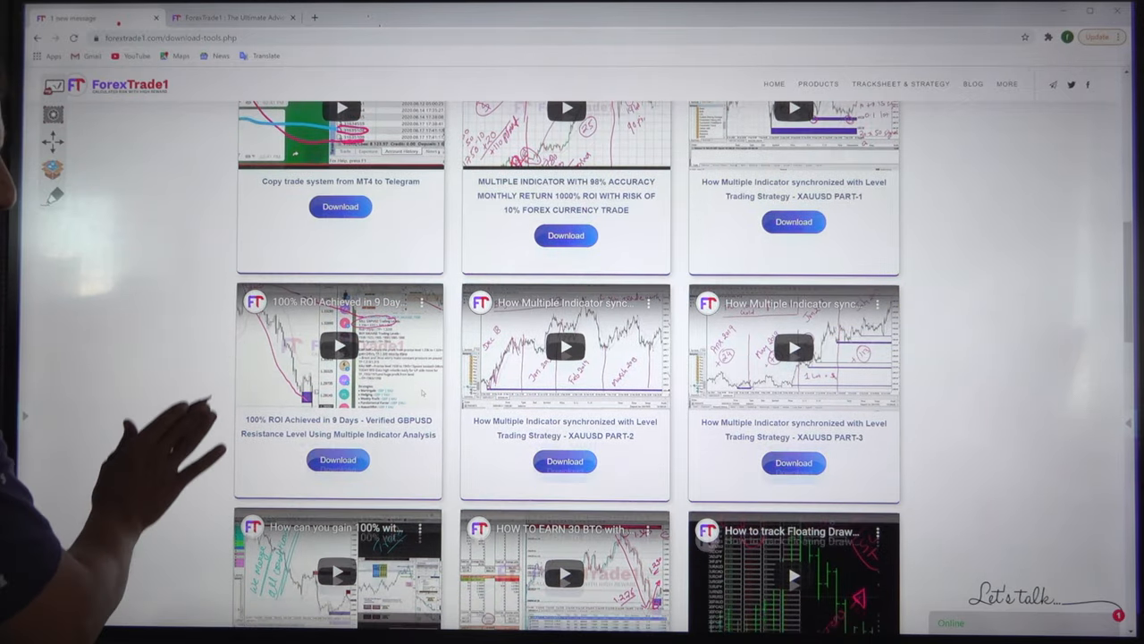
scroll("down", 3)
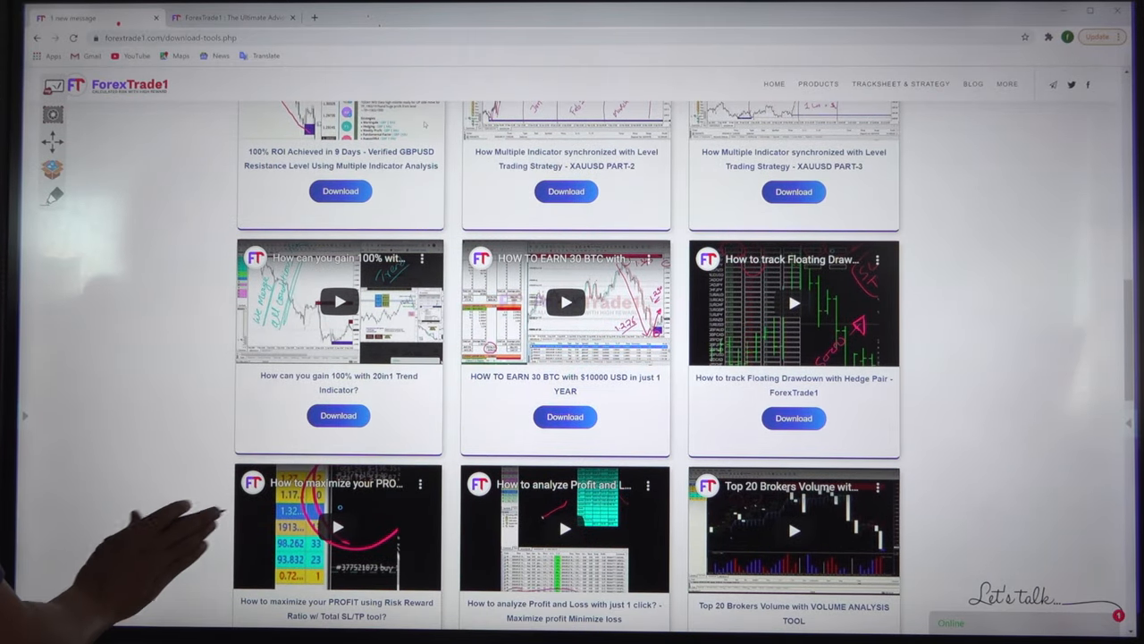
scroll("down", 3)
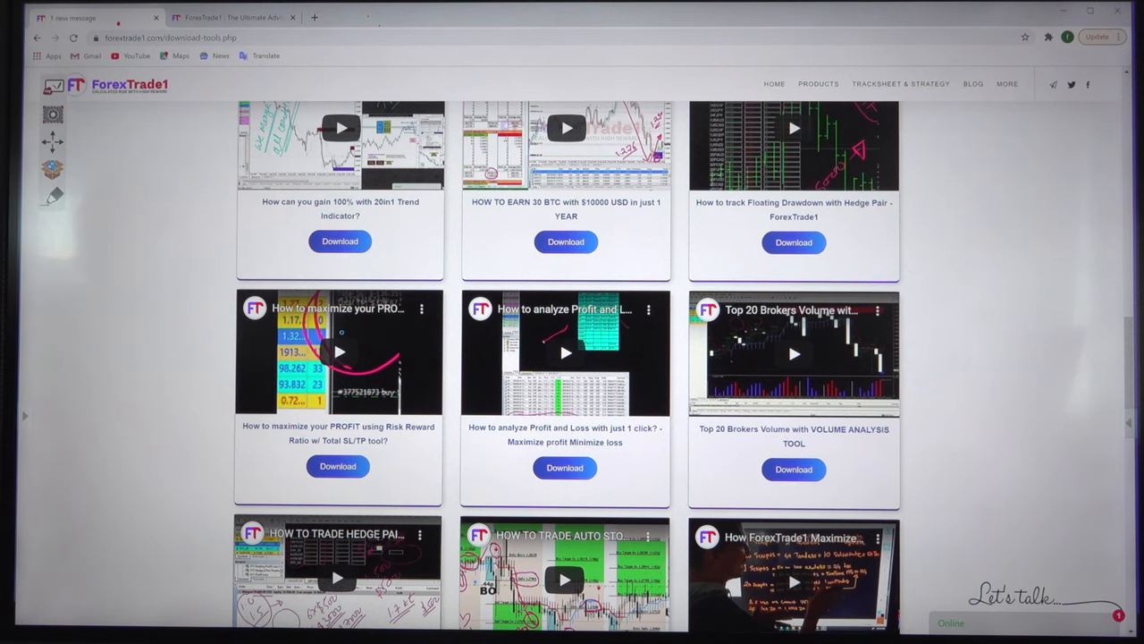
scroll("down", 3)
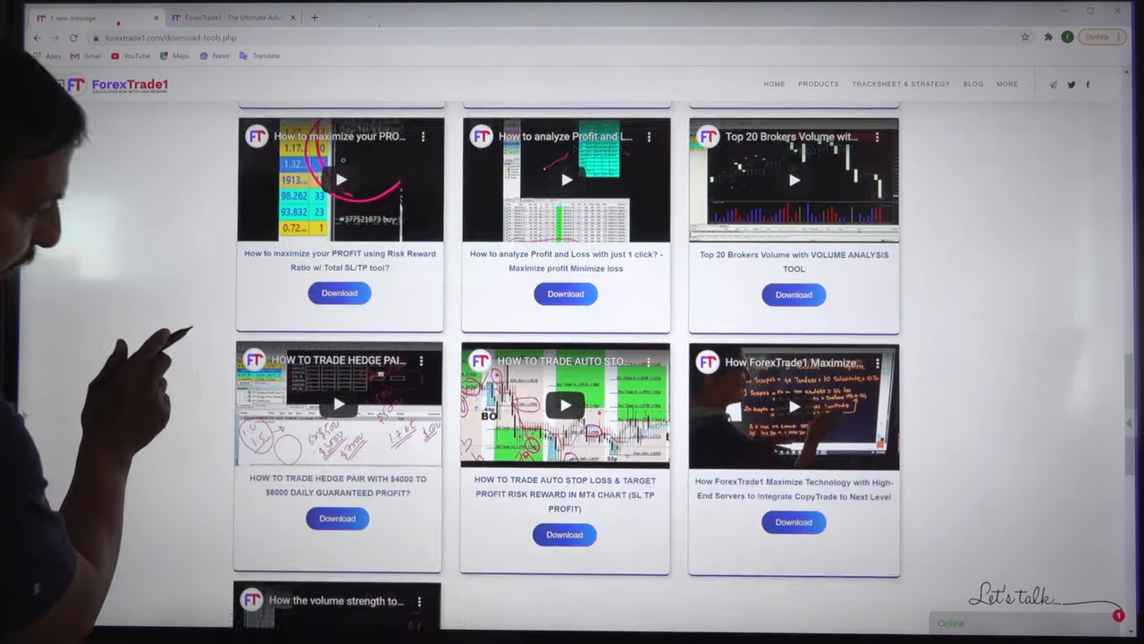
scroll("down", 3)
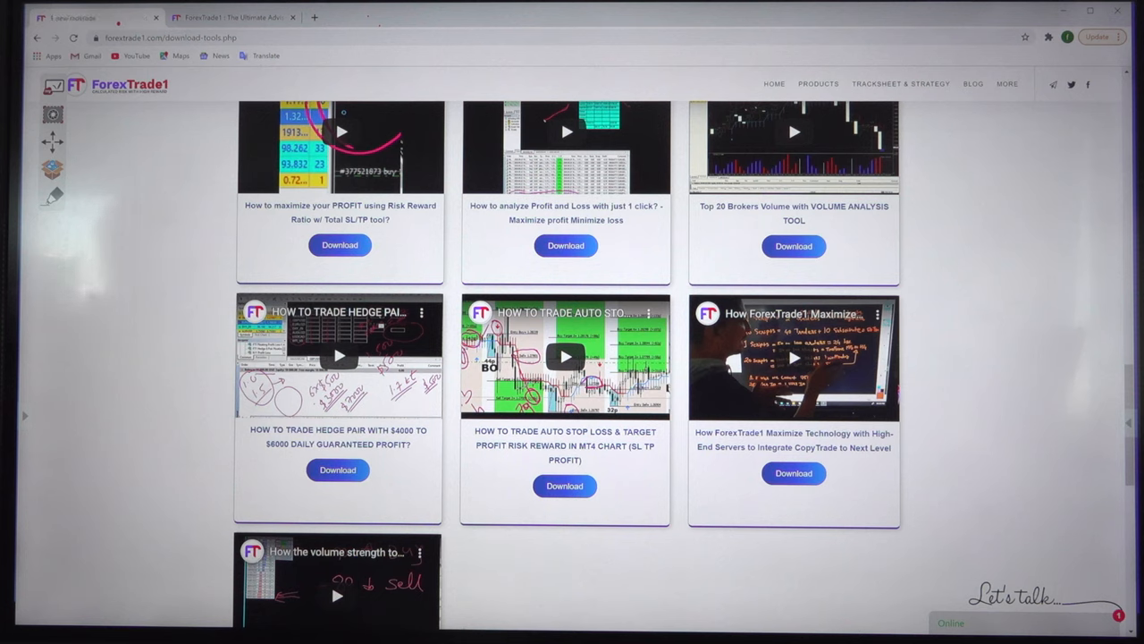